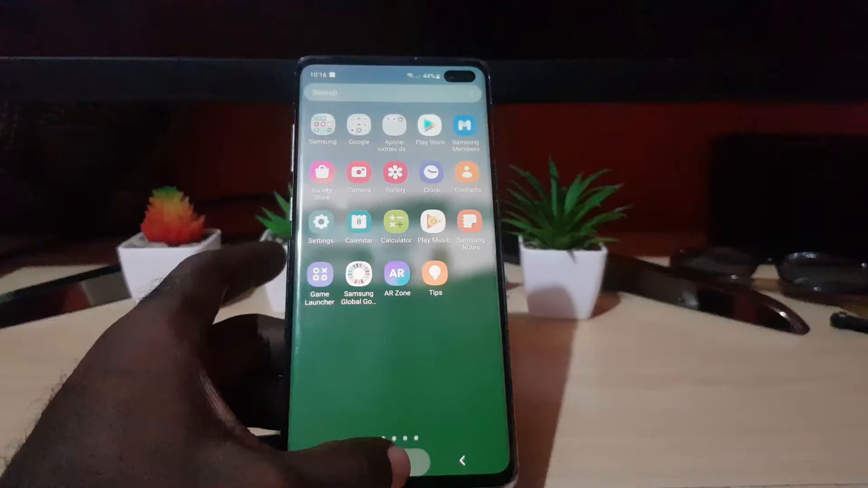
Launch the Settings app from the app drawer.
click(399, 461)
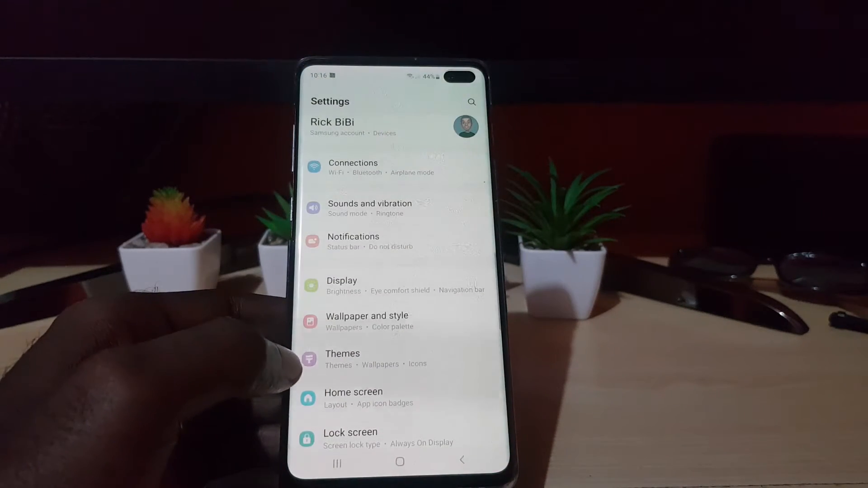
Scroll the Settings menu and go into Battery and device care.
scroll(up, 3)
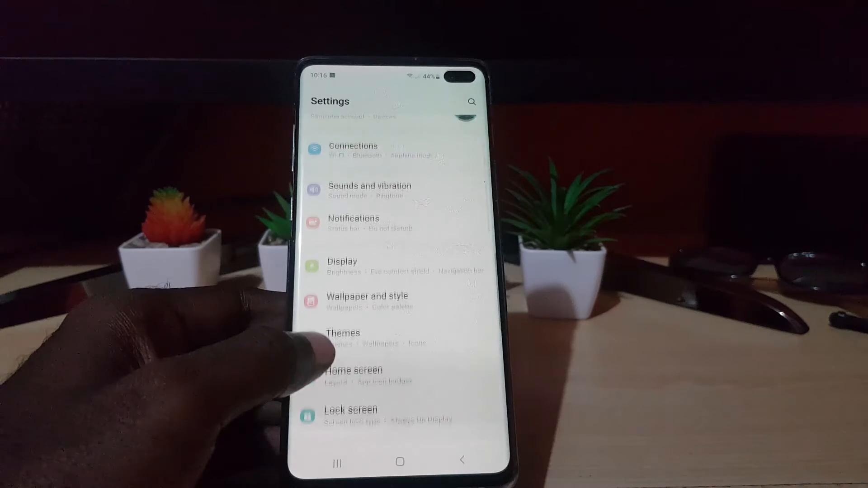
scroll(up, 3)
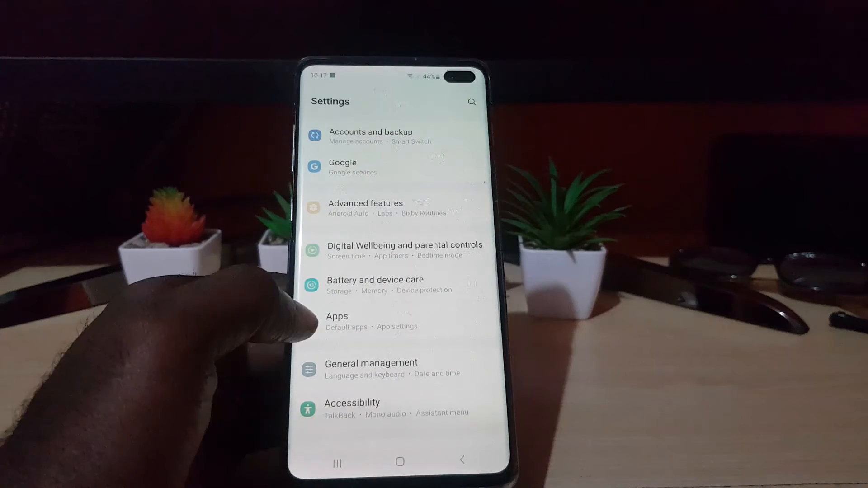
click(375, 279)
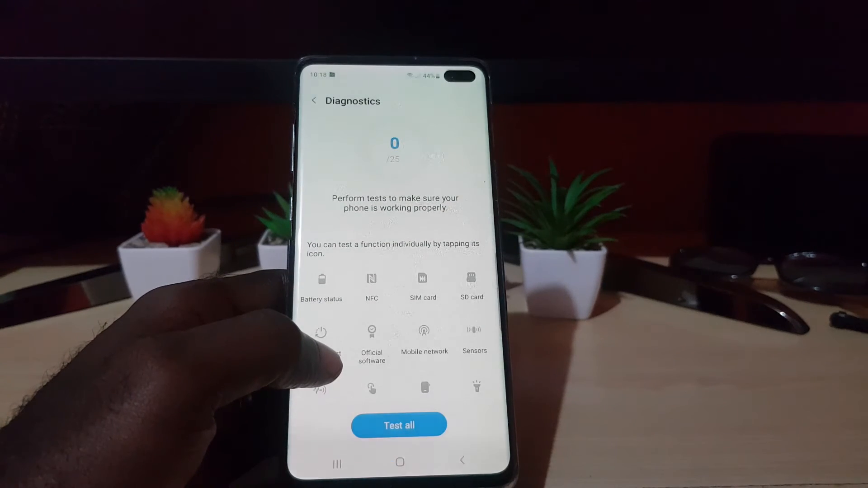
scroll(down, 3)
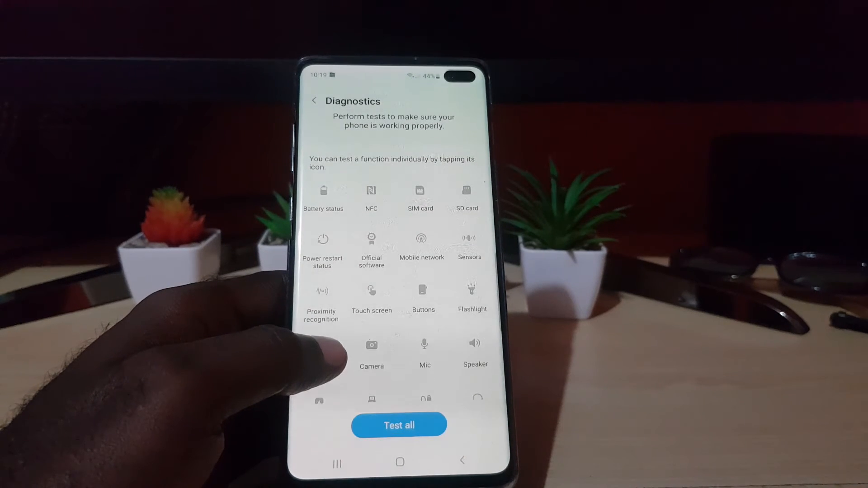
scroll(up, 3)
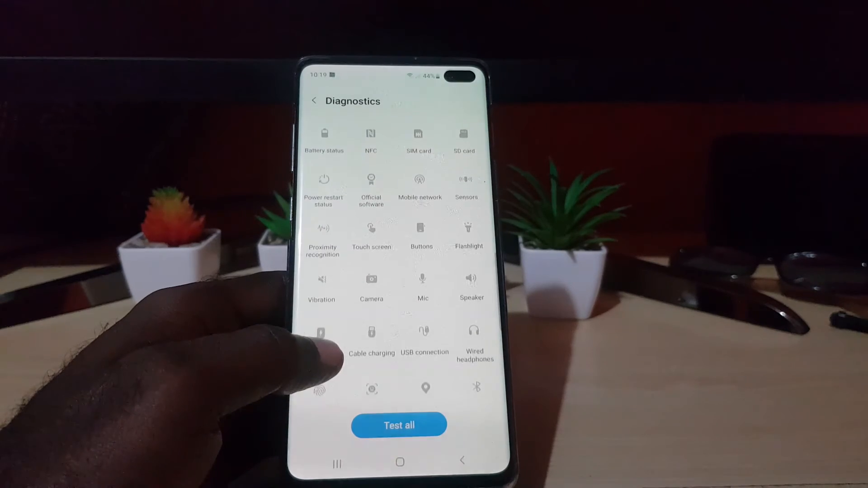
scroll(down, 3)
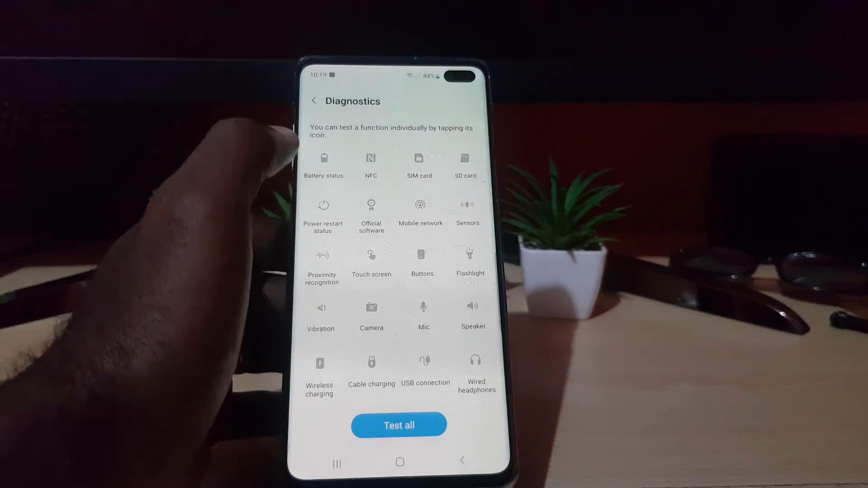
Run the Battery status diagnostic until it passes, then dismiss the reminder with OK.
click(324, 158)
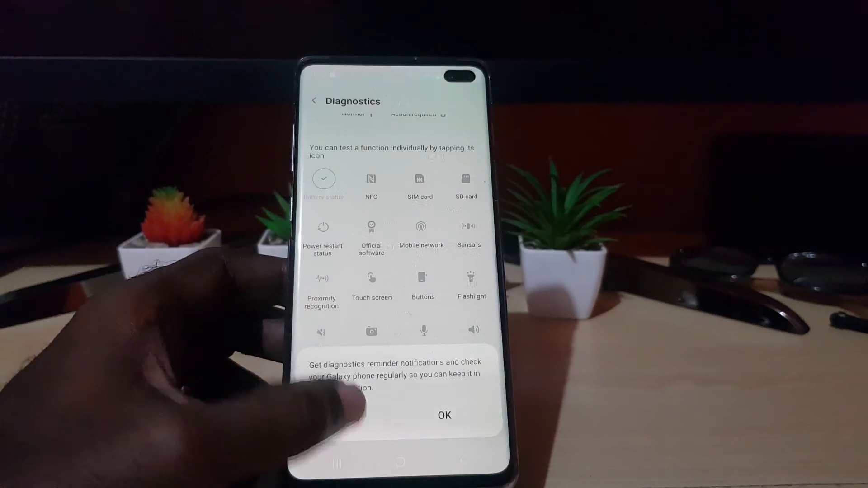
click(444, 414)
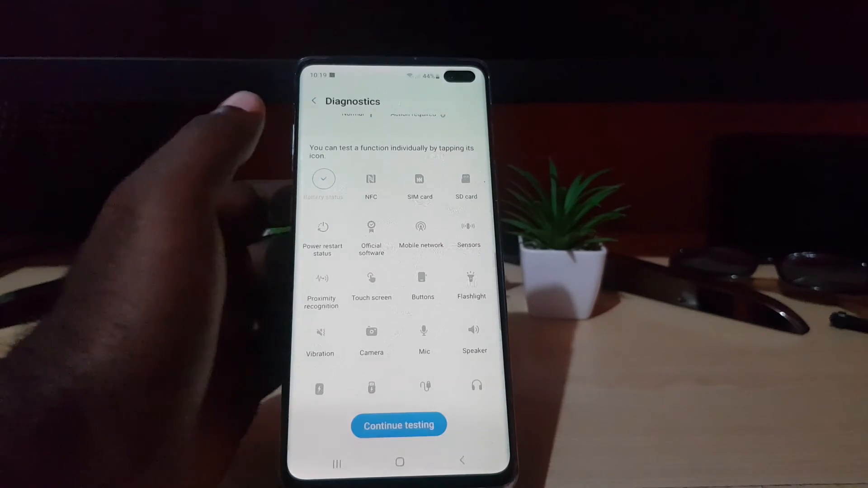
scroll(up, 3)
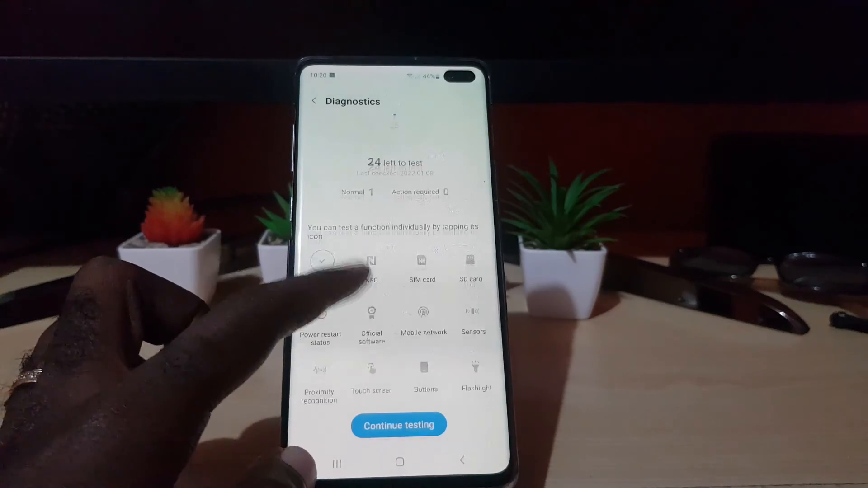
scroll(down, 3)
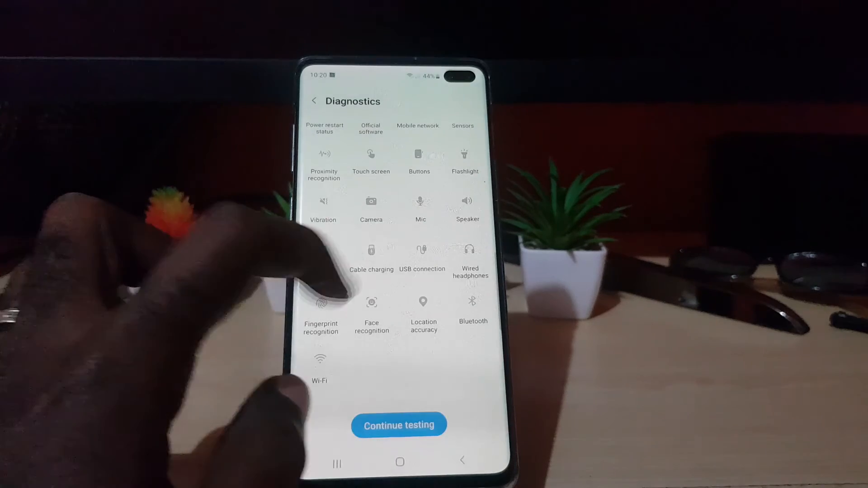